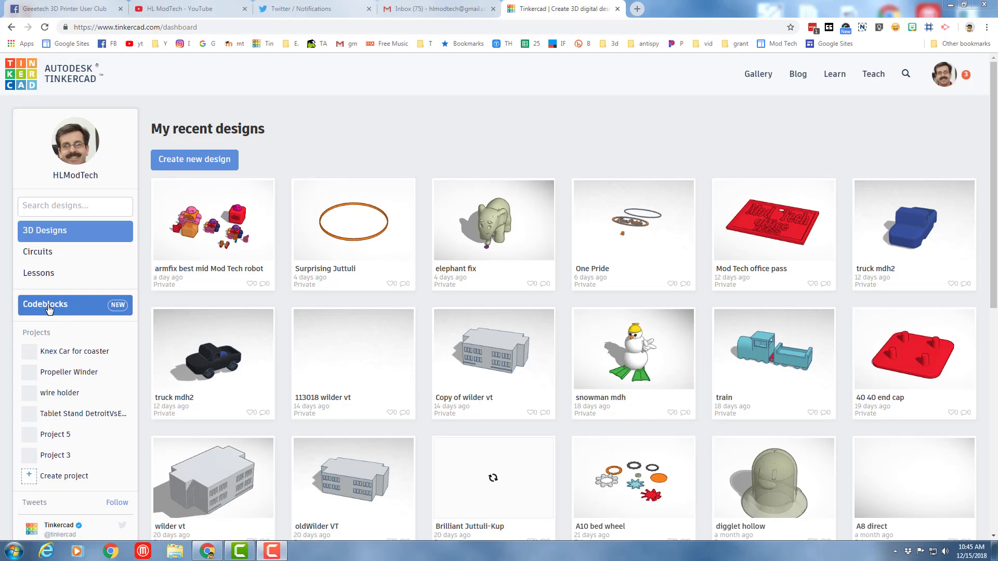
Step: Switch the Tinkercad dashboard to the Codeblocks designs gallery
click(45, 304)
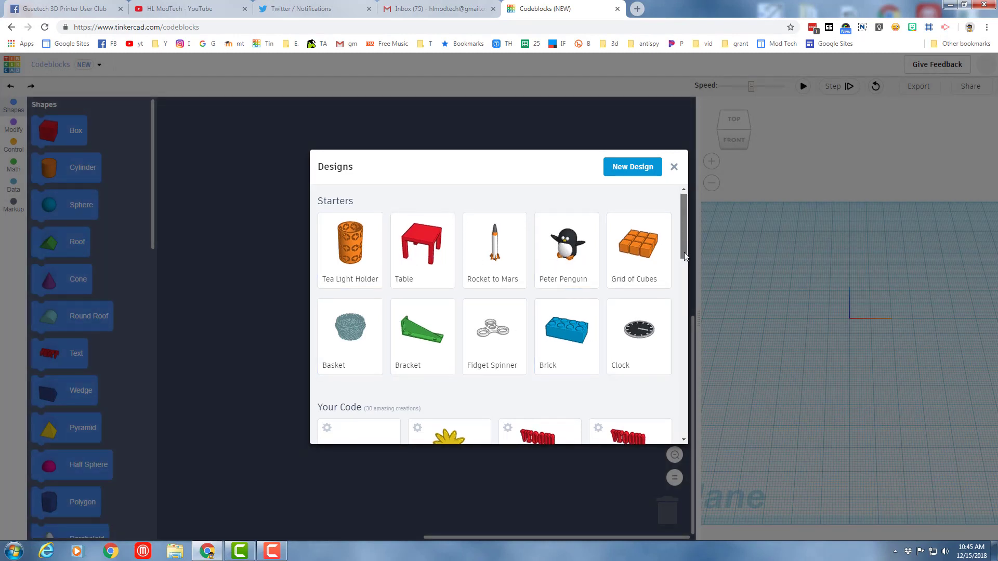
scroll(down, 3)
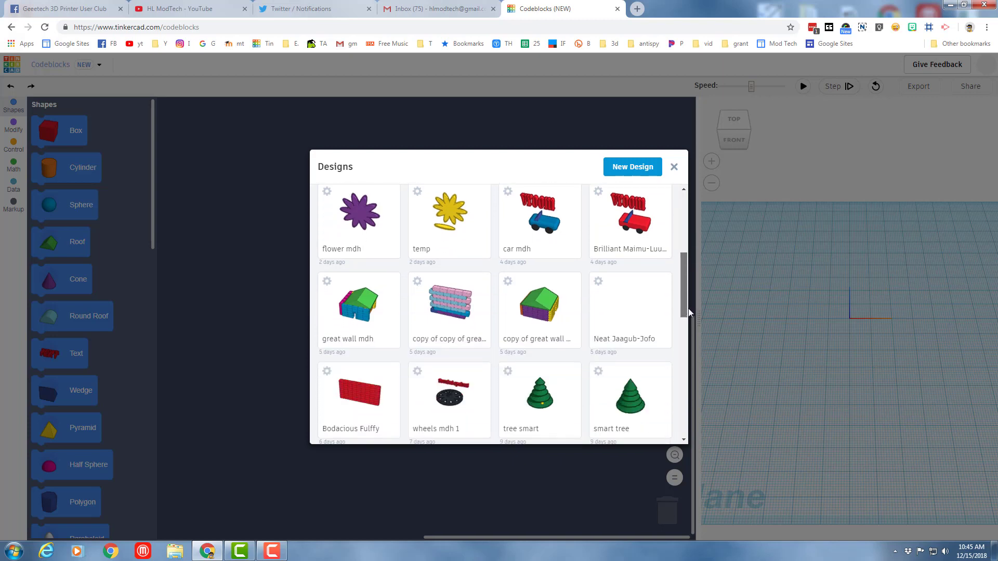
scroll(down, 3)
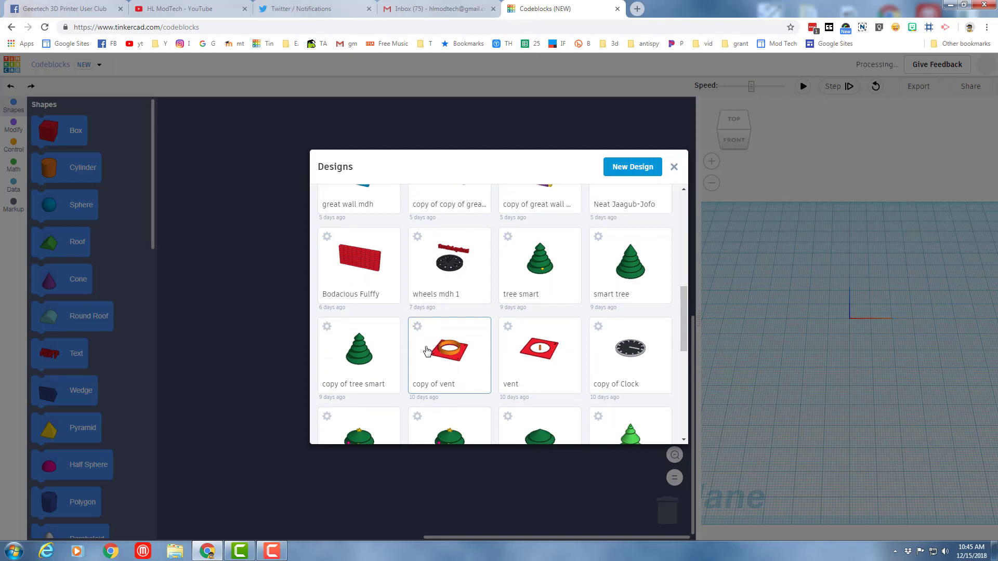
Step: Load the 'copy of vent' design and scroll through its plate, hole and corner blocks
double_click(449, 355)
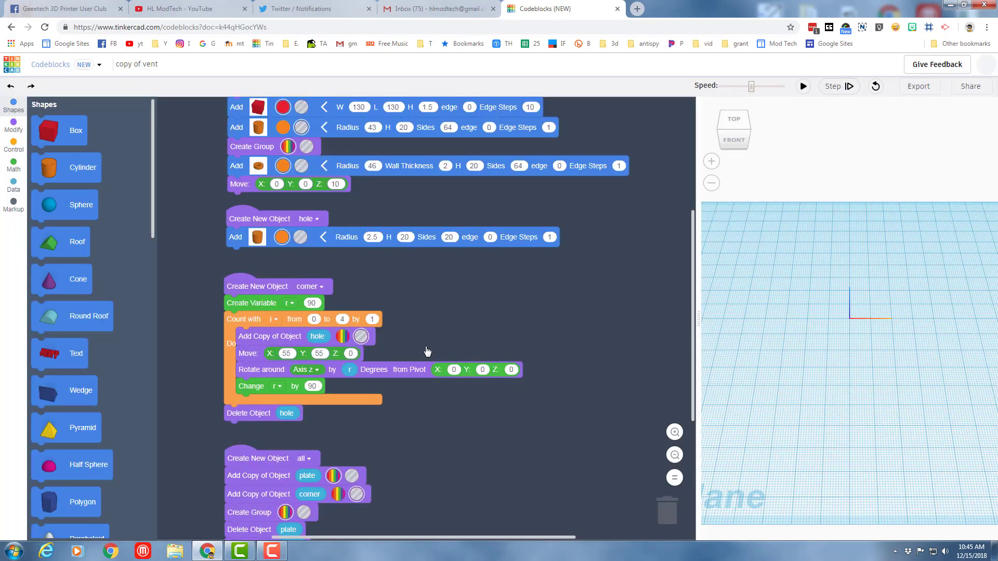
scroll(down, 3)
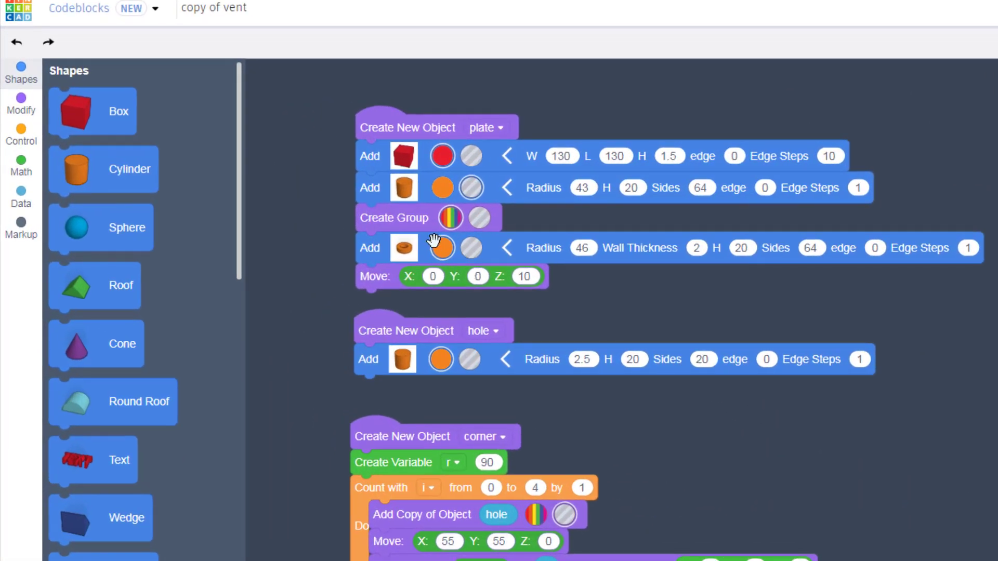
mouse_move(280, 121)
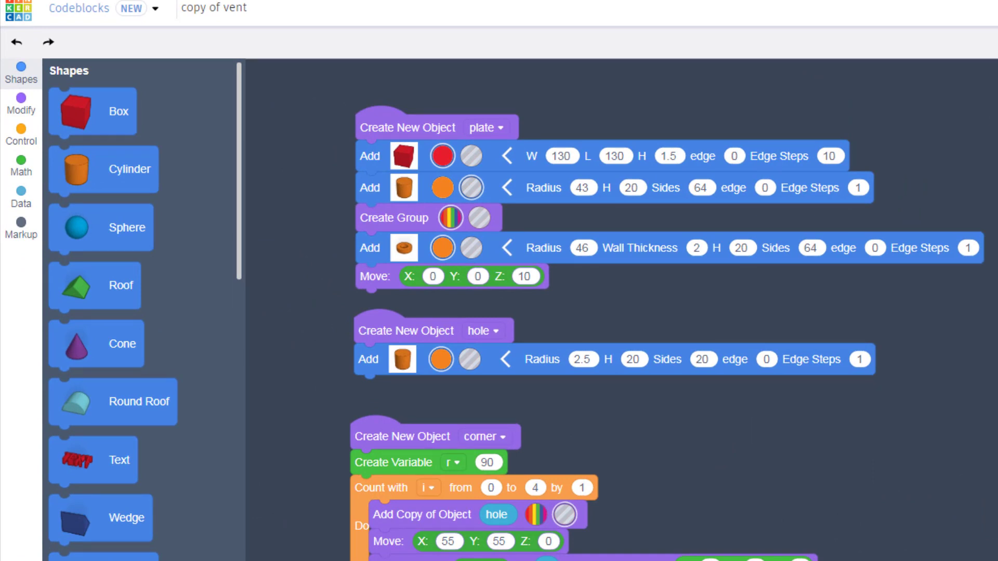
mouse_move(404, 188)
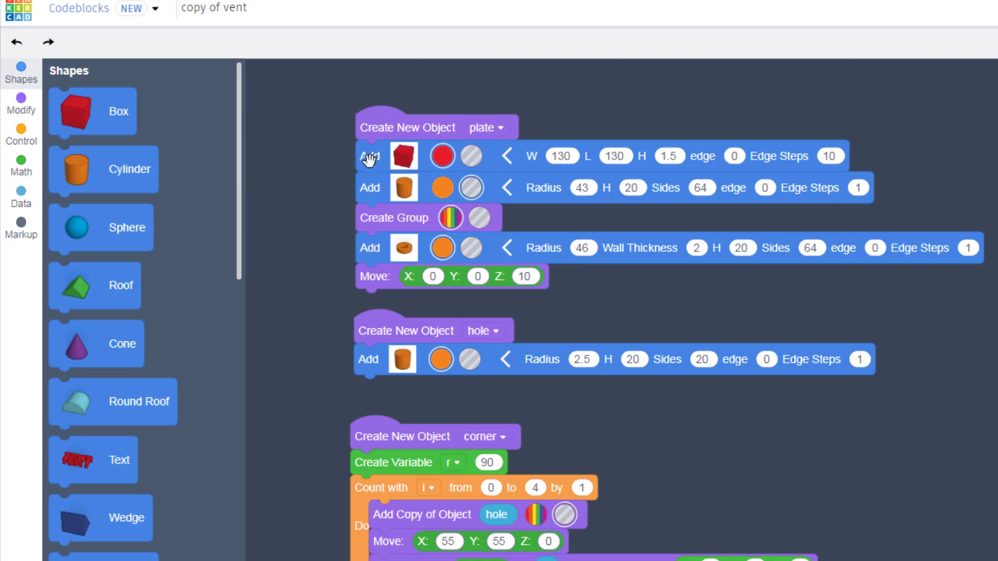
mouse_move(624, 158)
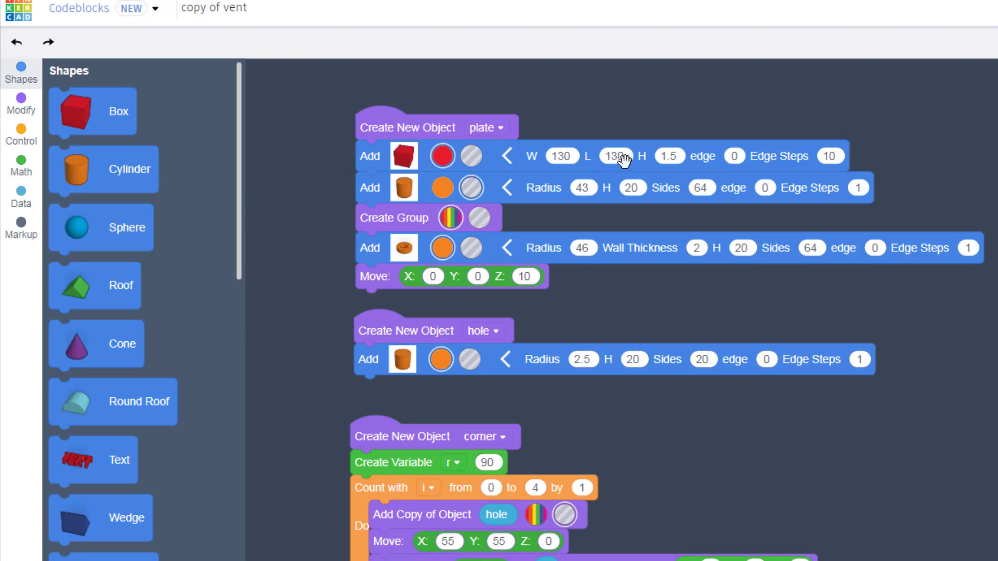
mouse_move(677, 156)
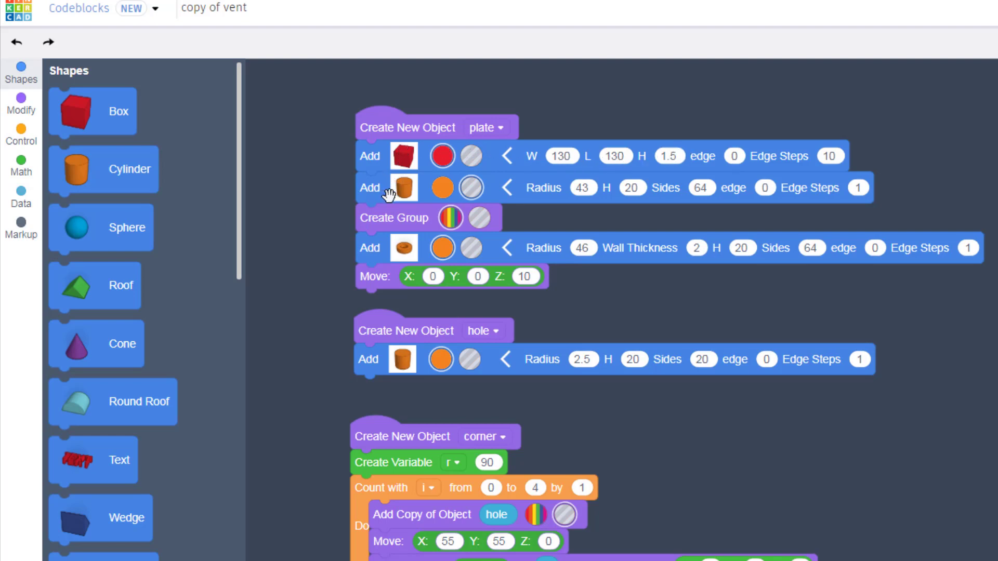
mouse_move(390, 247)
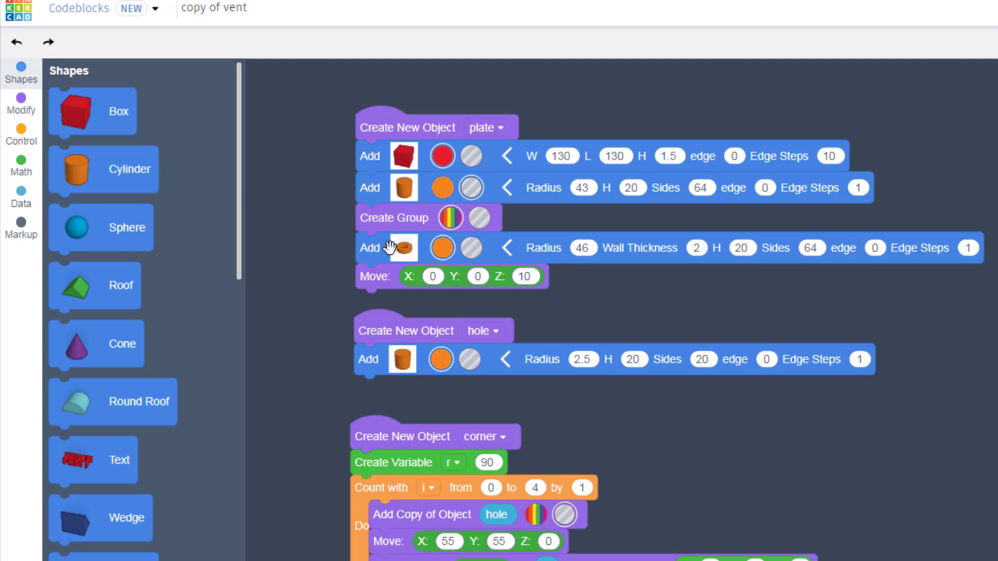
mouse_move(473, 190)
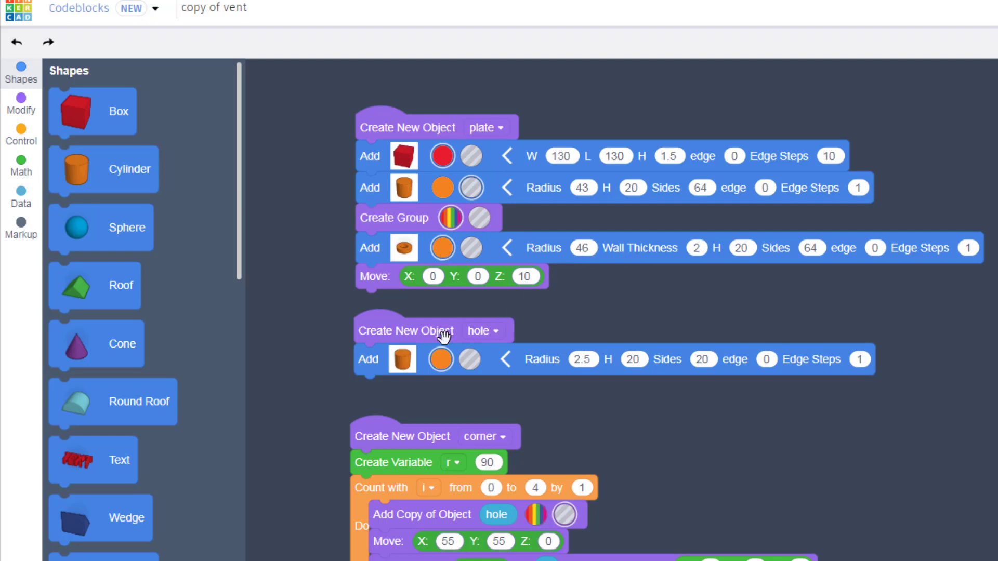
mouse_move(398, 357)
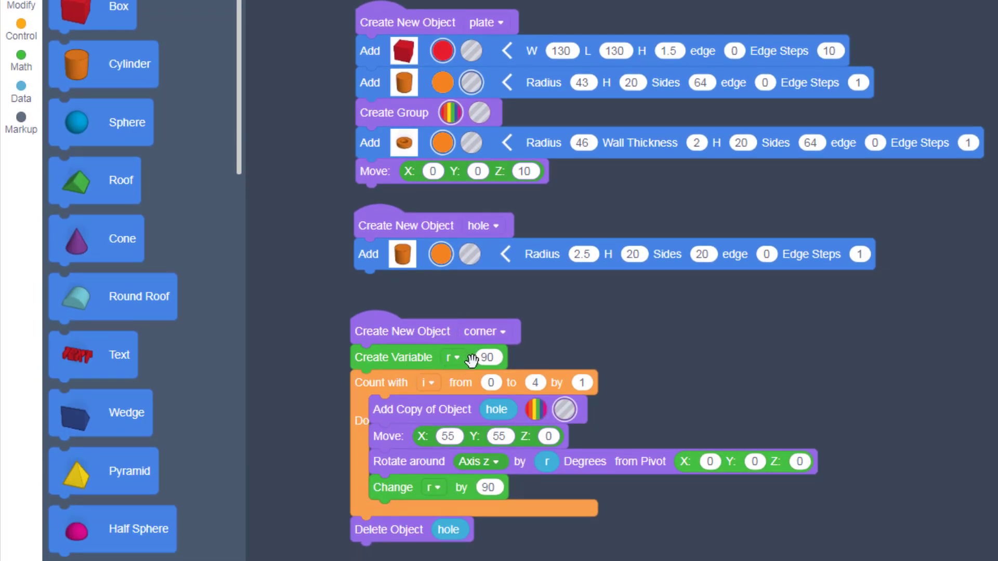
mouse_move(432, 460)
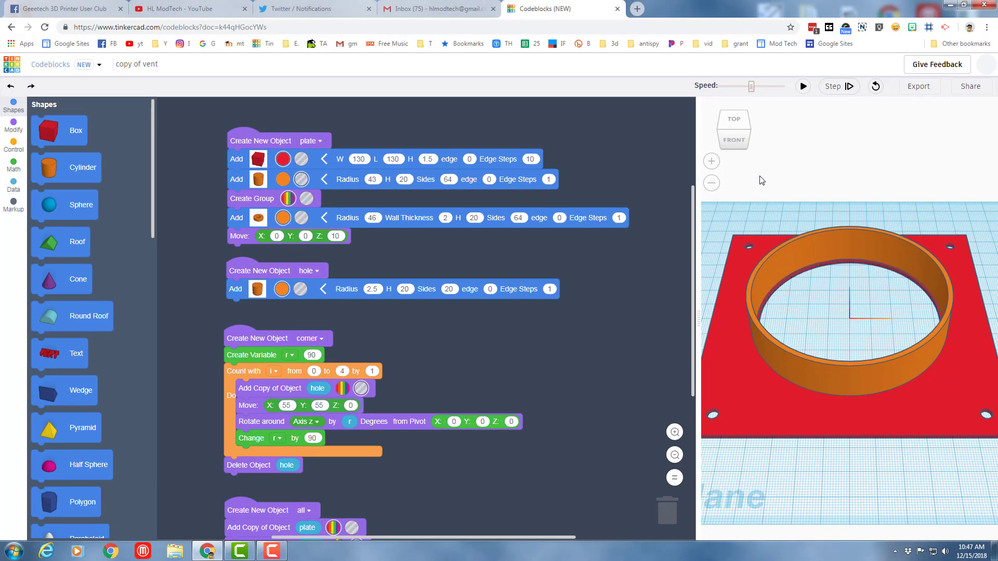
mouse_move(915, 169)
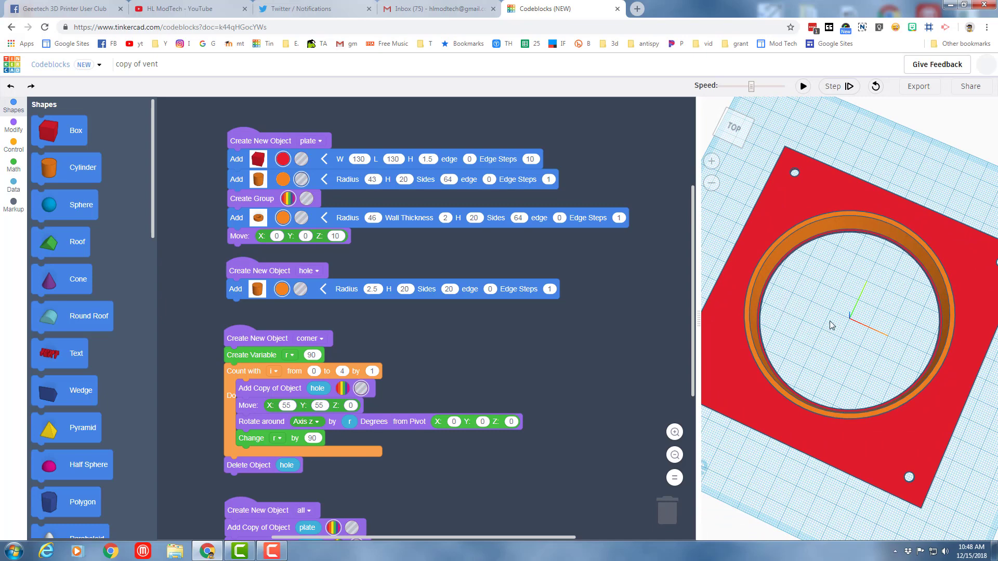
mouse_move(879, 307)
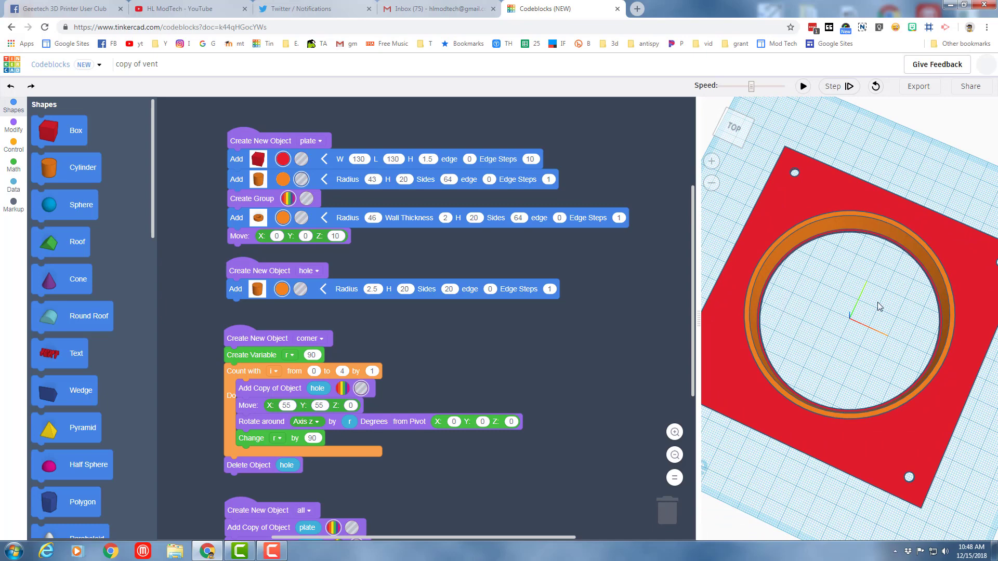
mouse_move(835, 322)
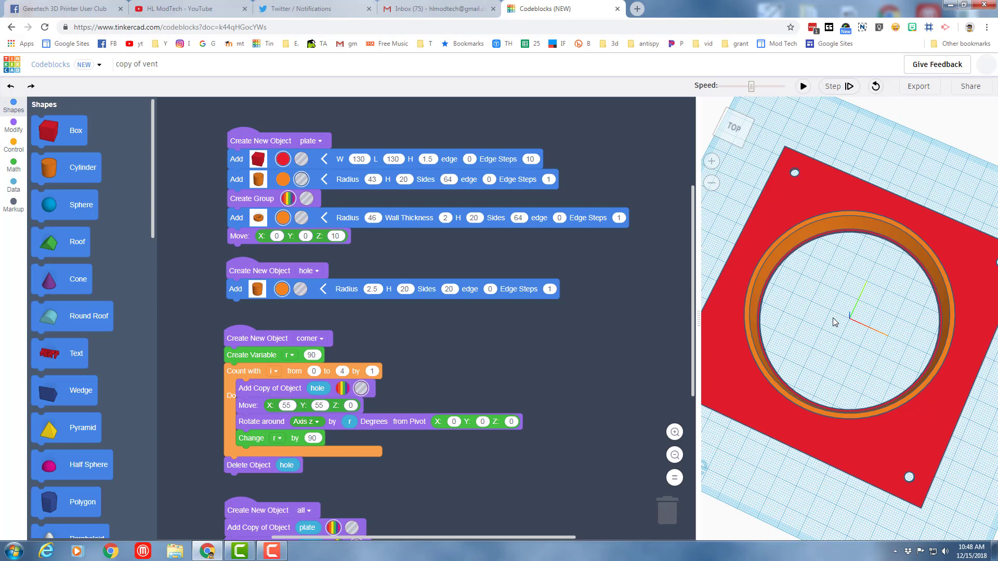
mouse_move(784, 243)
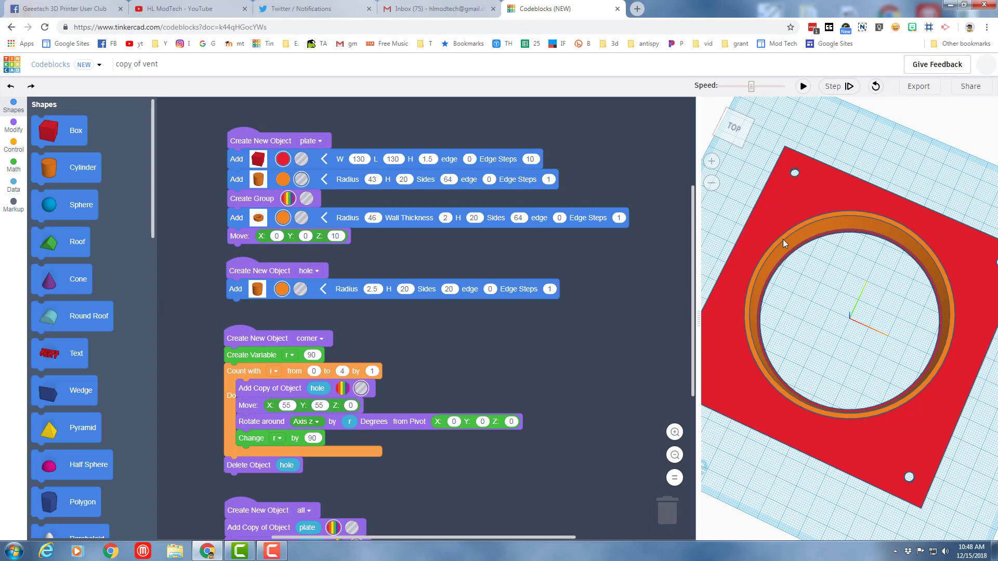
mouse_move(838, 313)
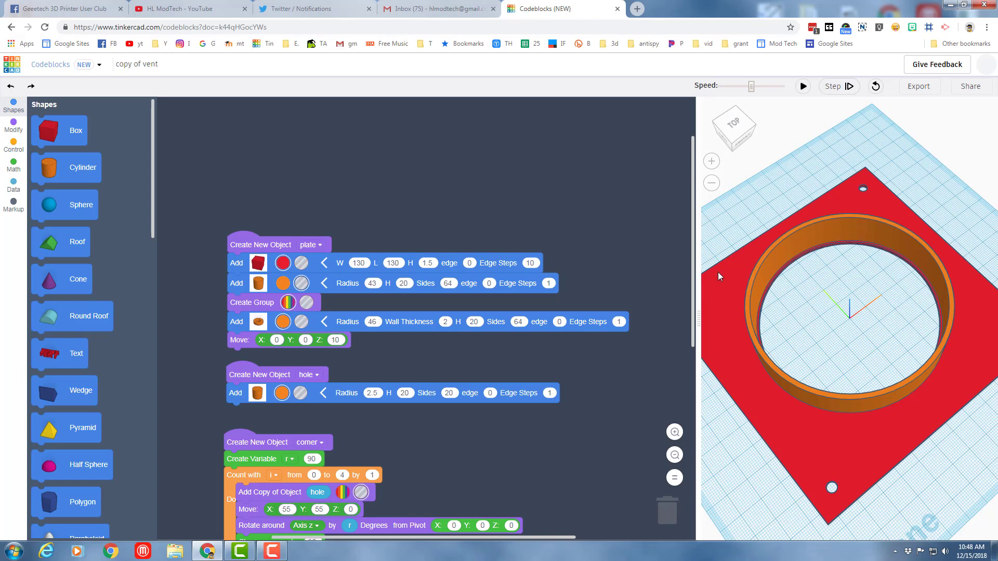
mouse_move(616, 284)
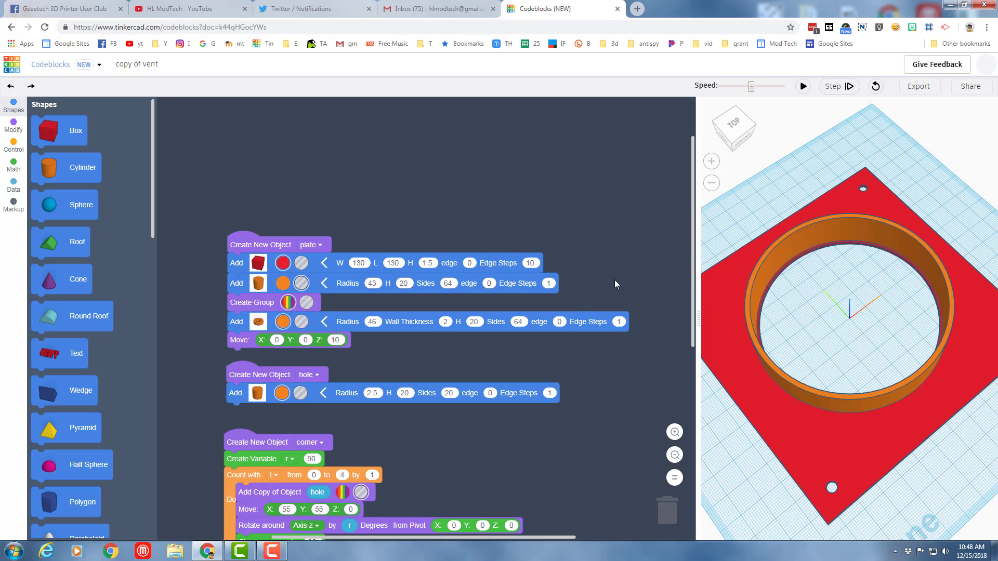
mouse_move(637, 300)
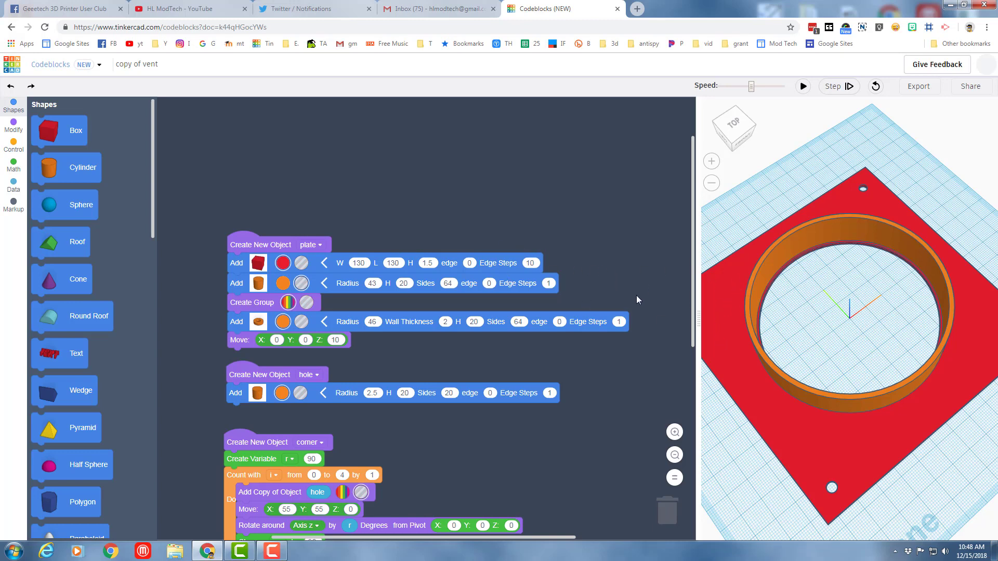